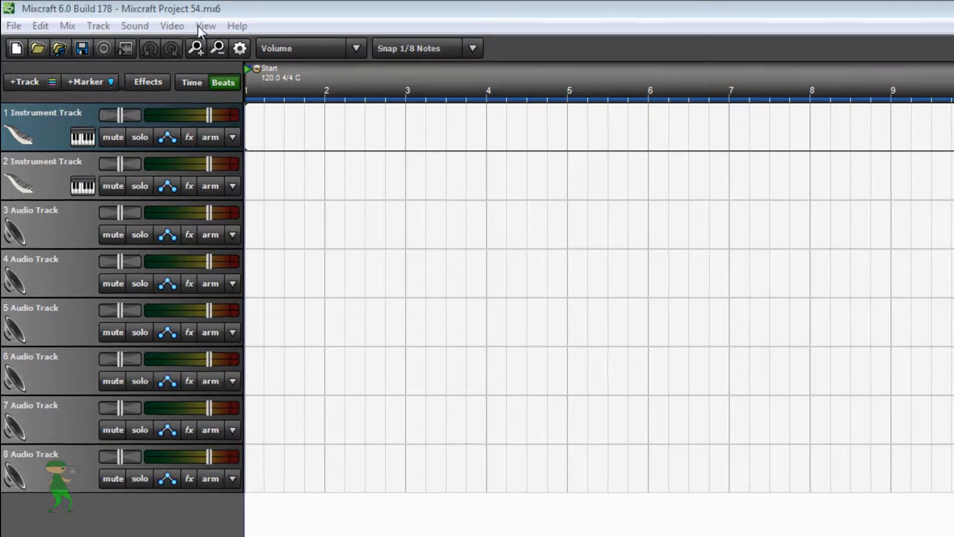
Open Musical Typing from the View menu over the second instrument track
click(206, 25)
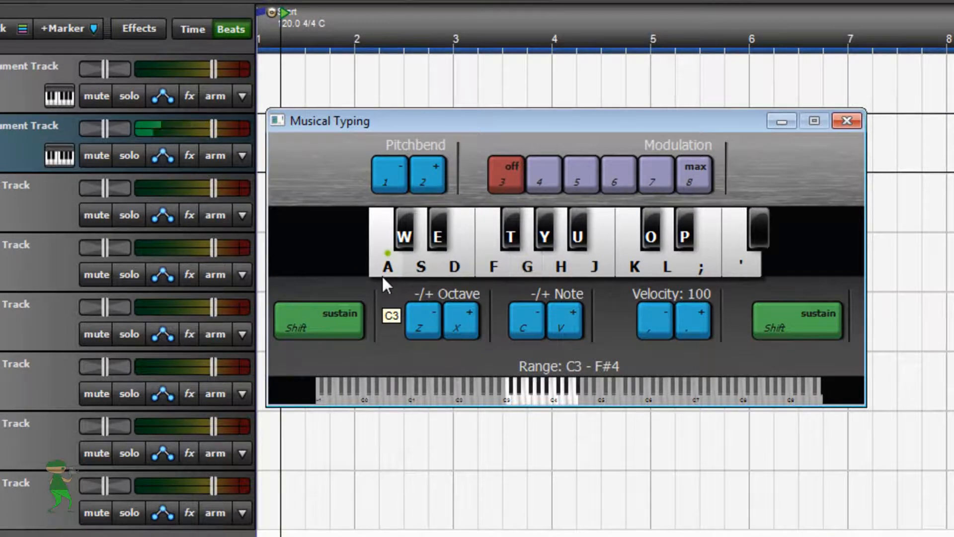
key(s)
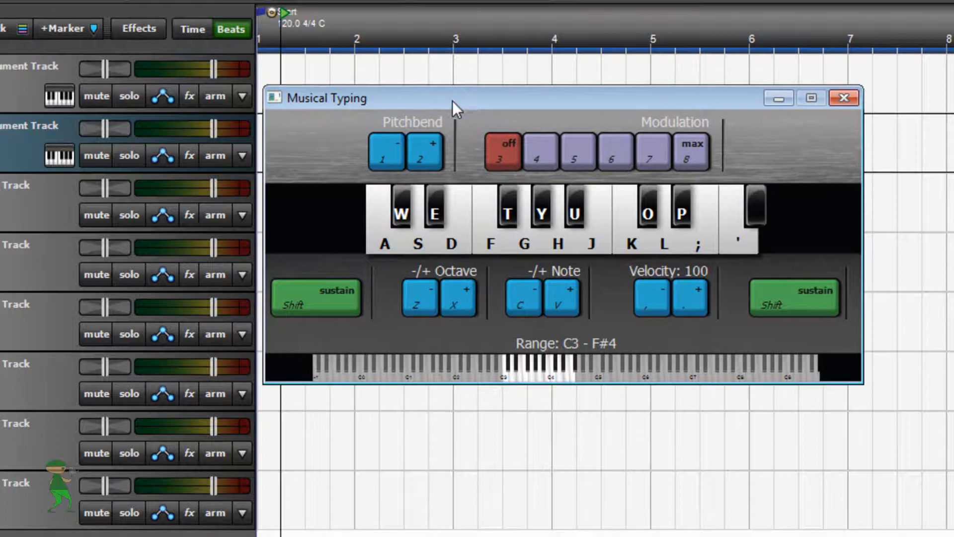
mouse_move(274, 219)
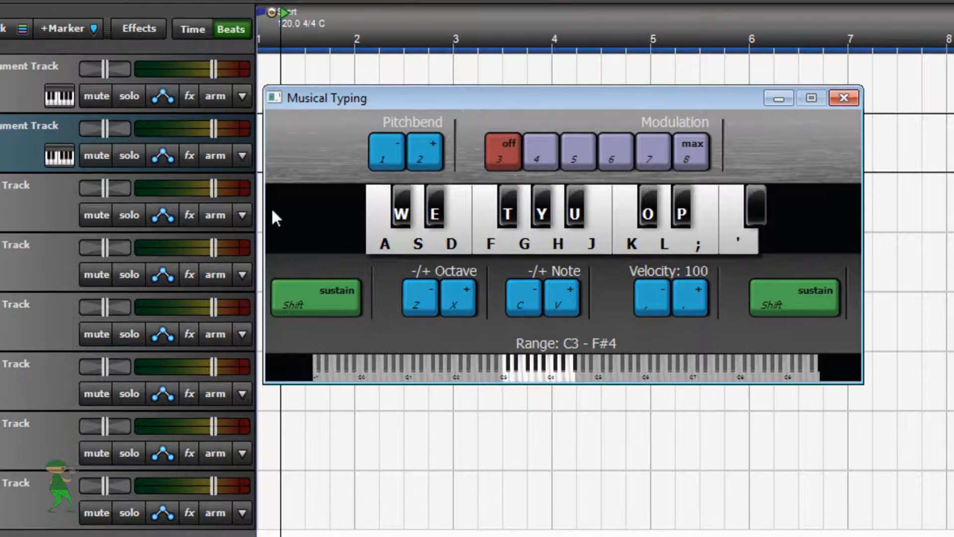
mouse_move(15, 232)
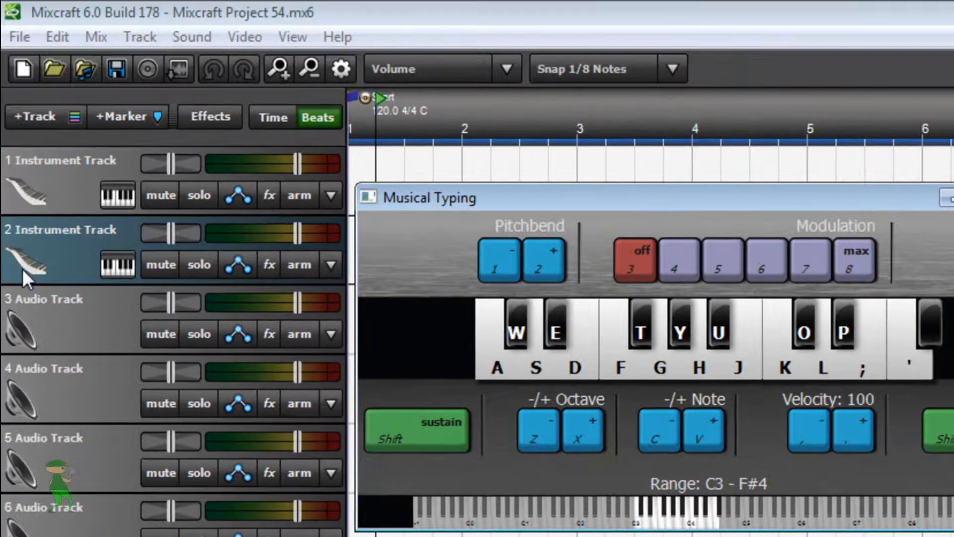
Open Preferences from the File menu, showing the Sound Device page
click(19, 37)
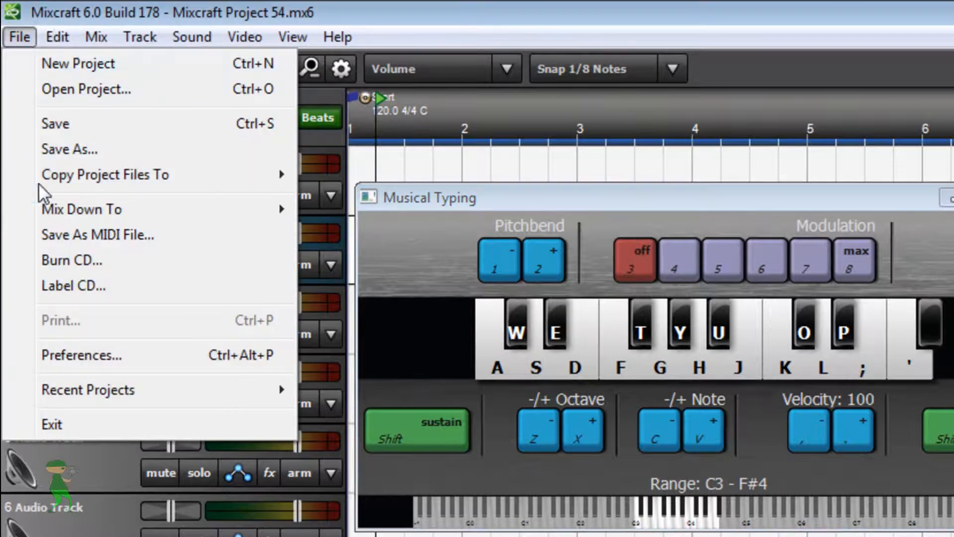
mouse_move(81, 355)
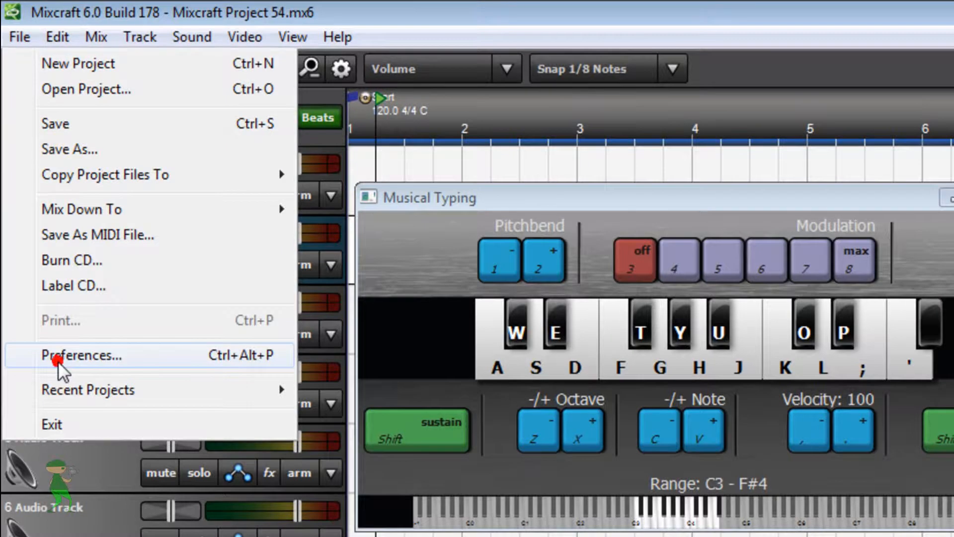
click(84, 355)
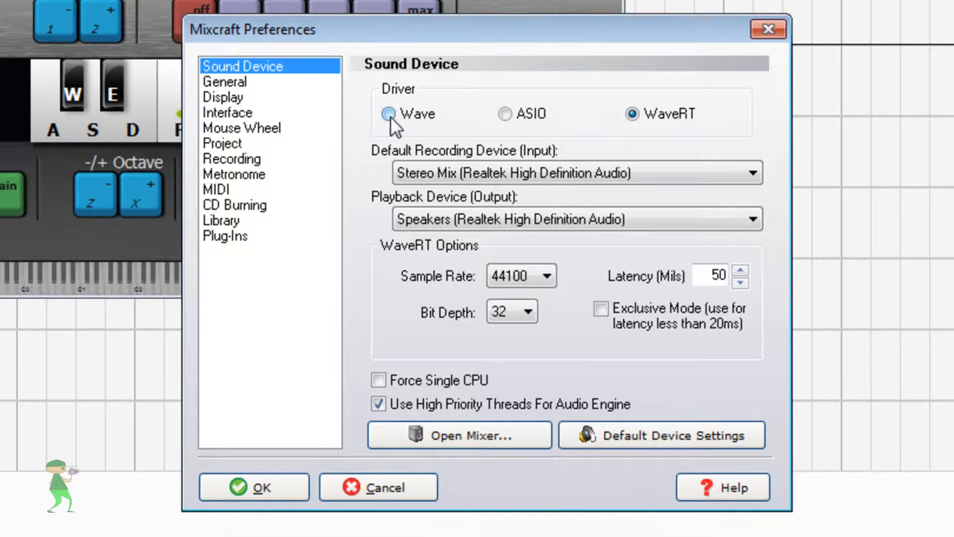
Set the audio driver to Wave with a 2048 buffer size (92 ms latency)
click(388, 114)
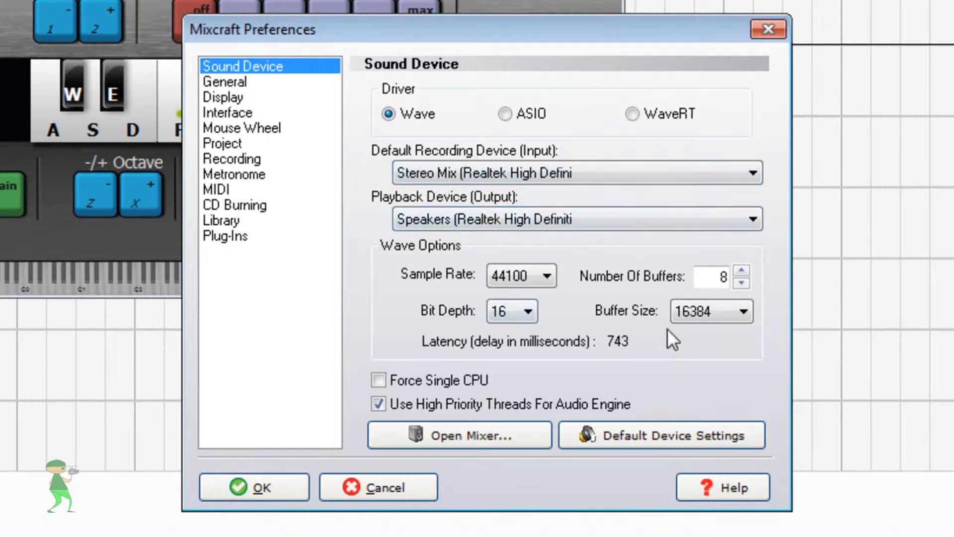
click(743, 311)
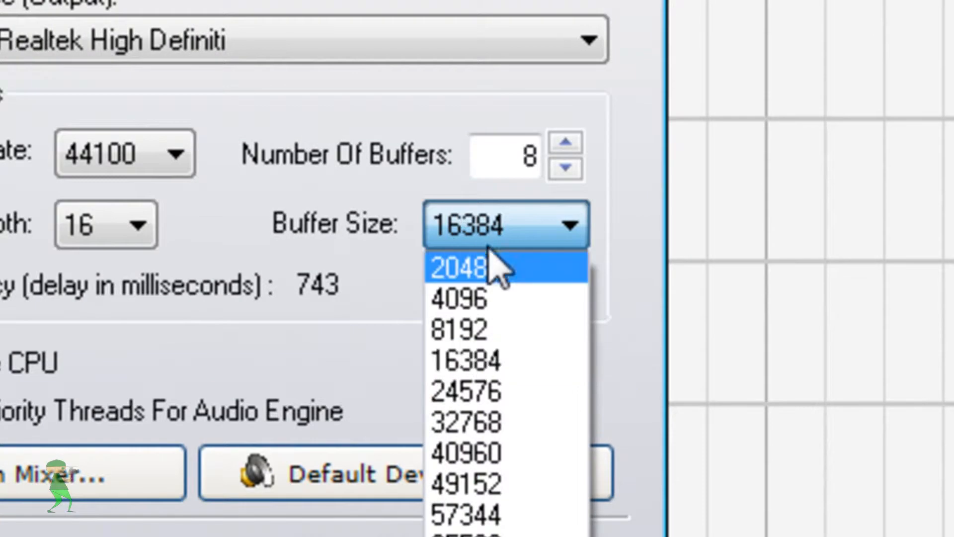
click(460, 267)
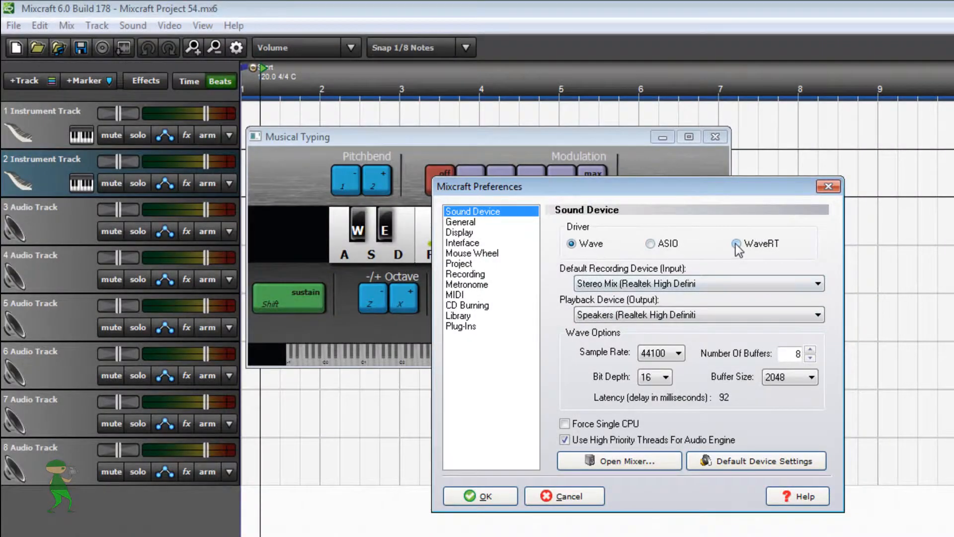
Select the WaveRT driver, restoring 50 ms latency at 44100 Hz, 32-bit
click(737, 244)
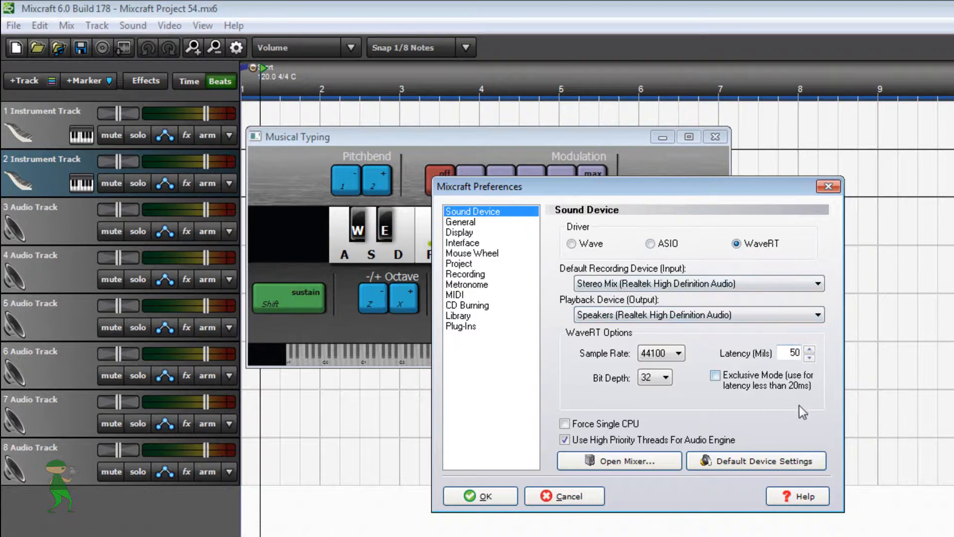
mouse_move(720, 284)
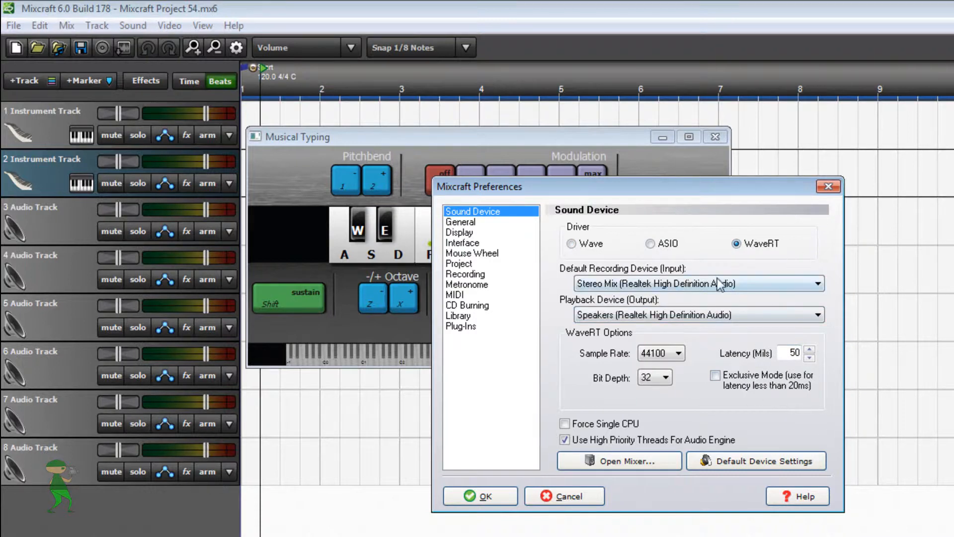
mouse_move(699, 496)
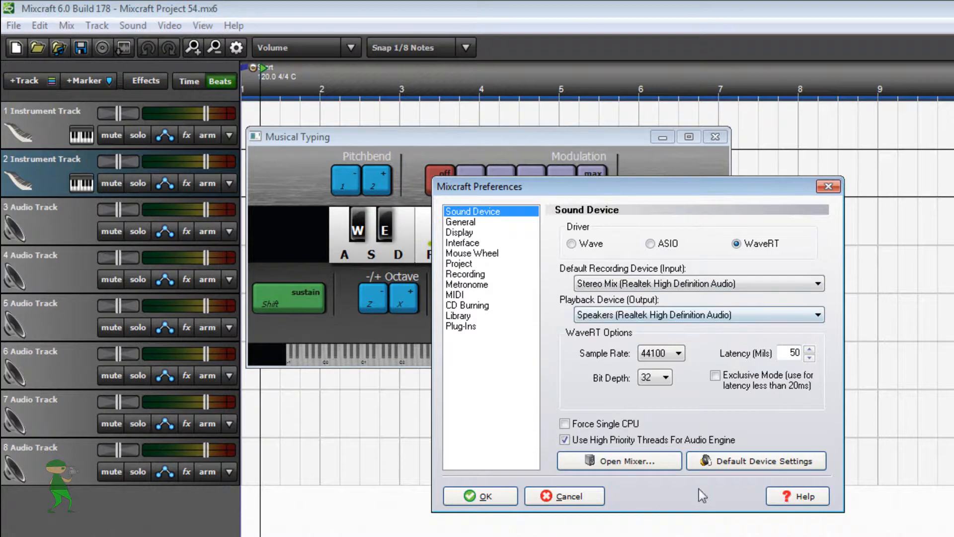